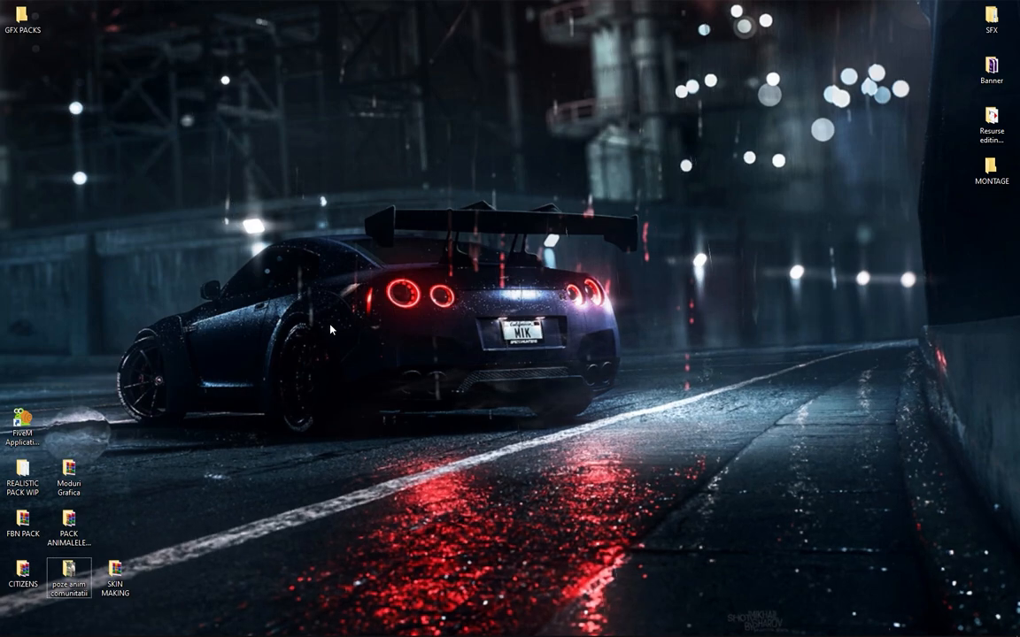
Search the Start menu for FIVEM to locate the FiveM shortcut
click(11, 629)
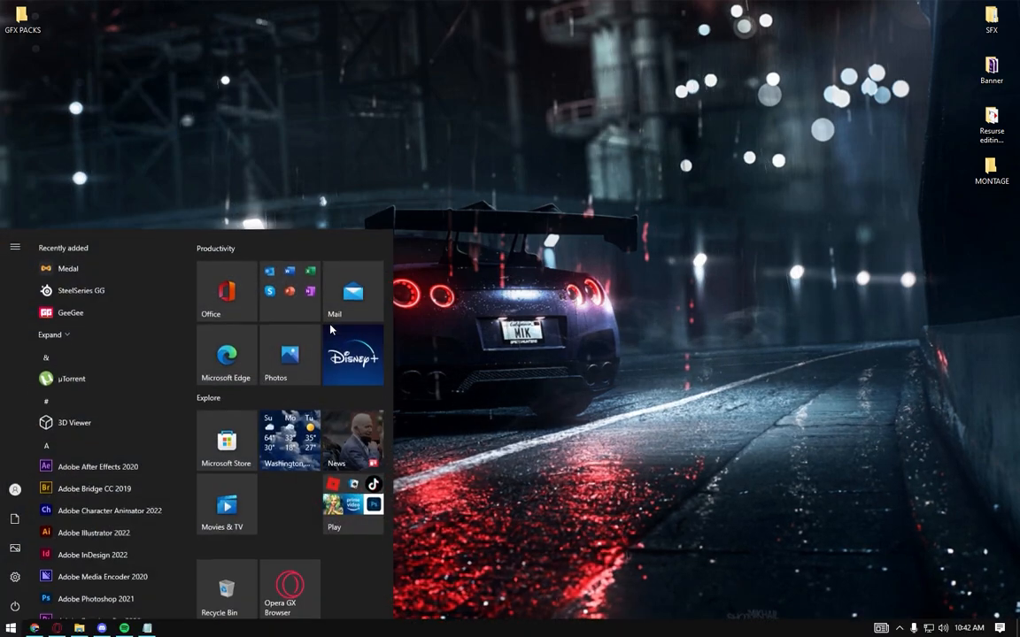
text(FIVEM)
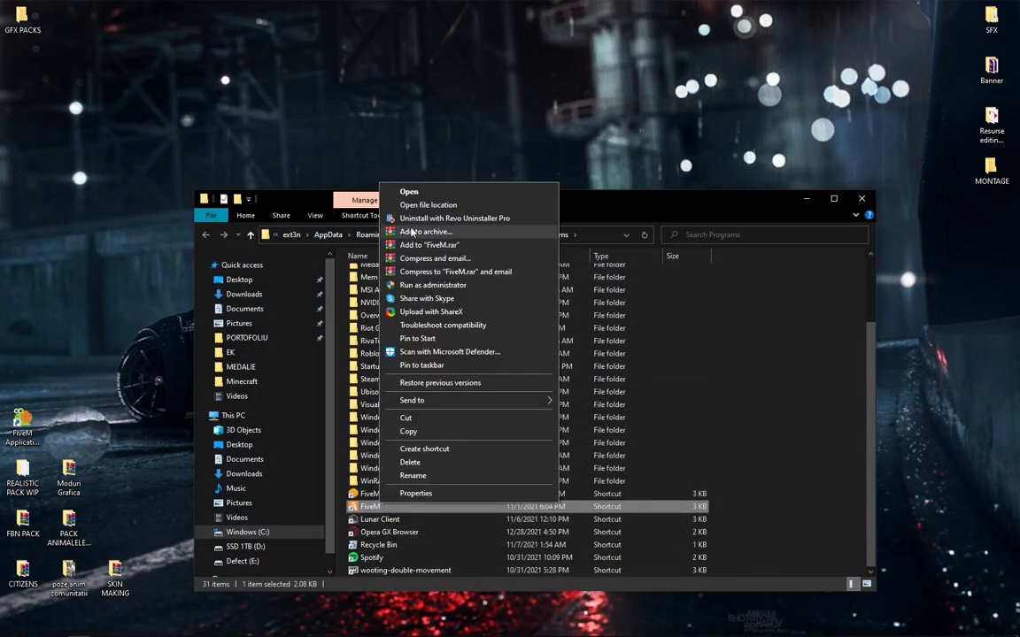
mouse_move(429, 205)
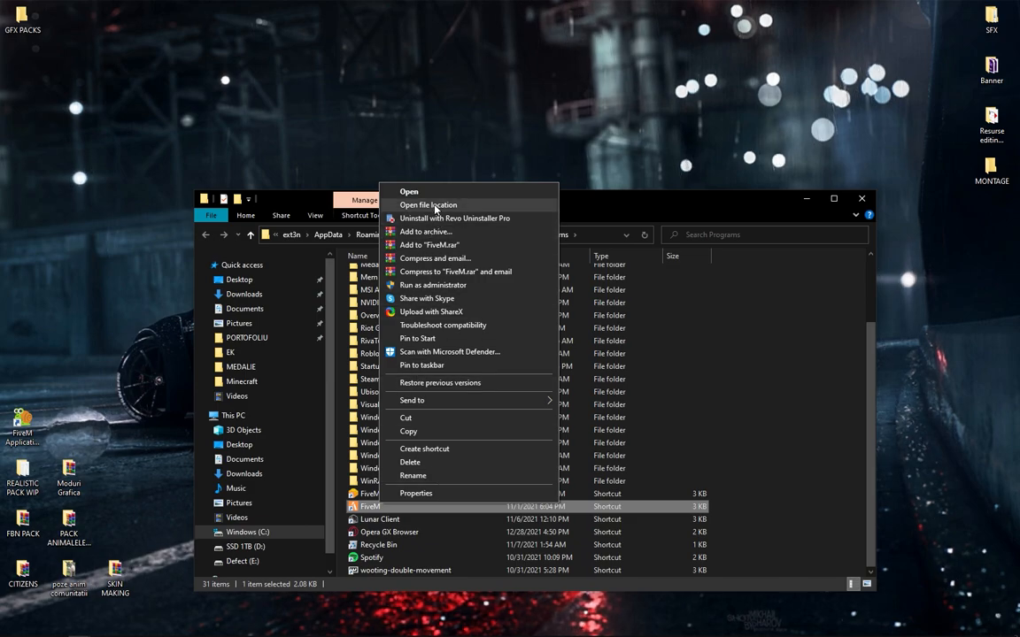
Reach FiveM's install location and show FiveM Application Data in a new window
click(428, 206)
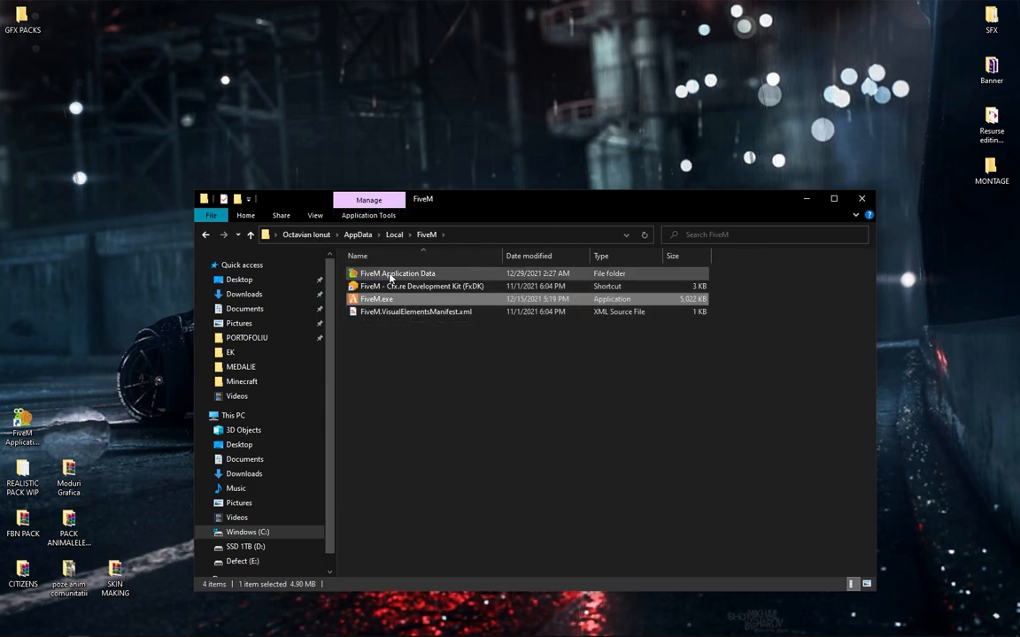
right_click(396, 273)
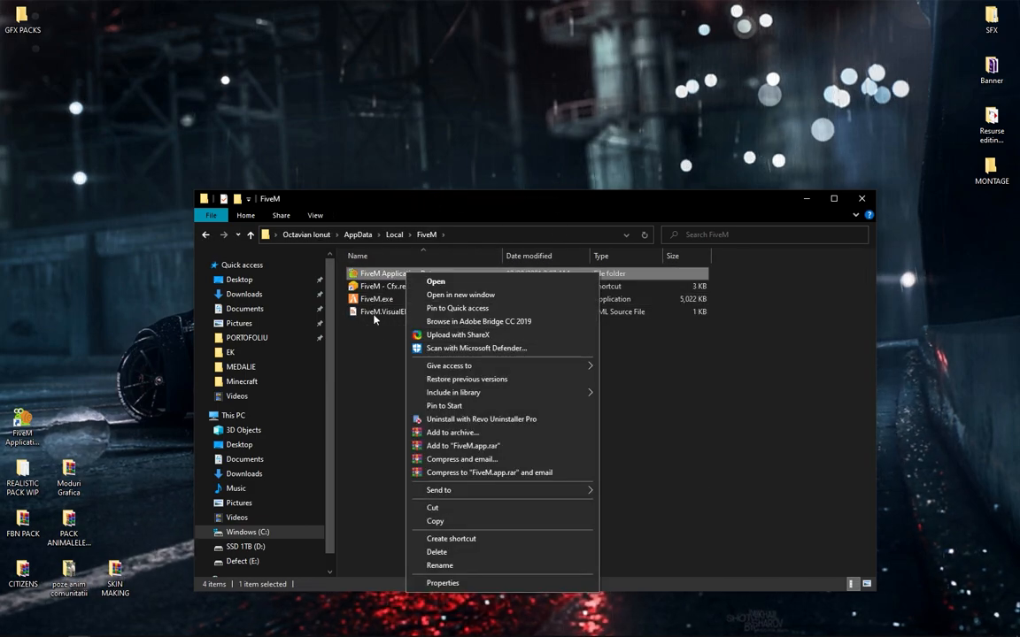
click(451, 538)
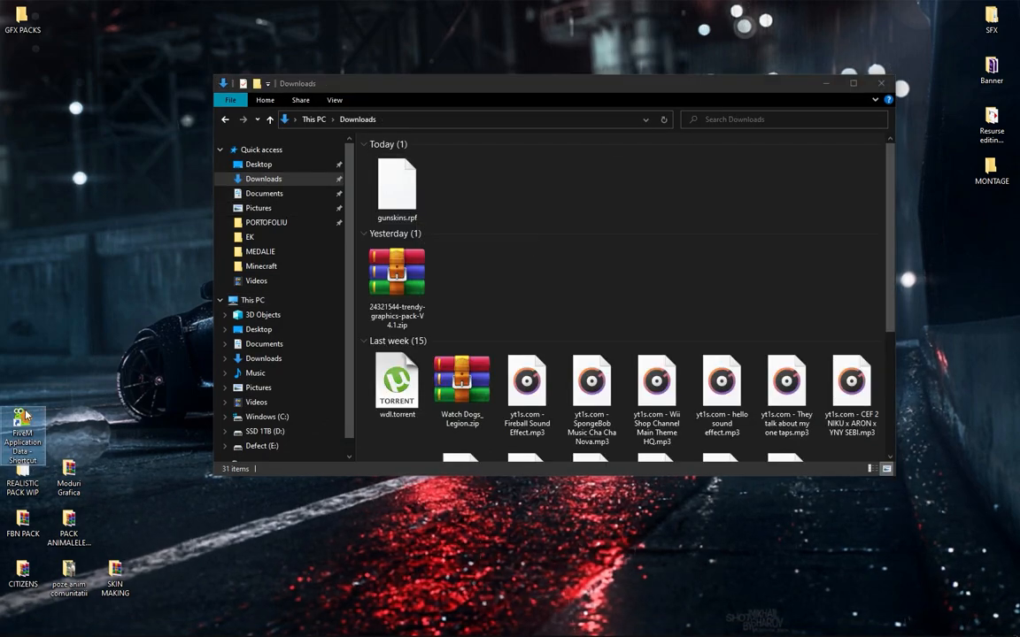
Move gunskins.rpf into the FiveM mods folder and search Start for OPENIV
double_click(21, 434)
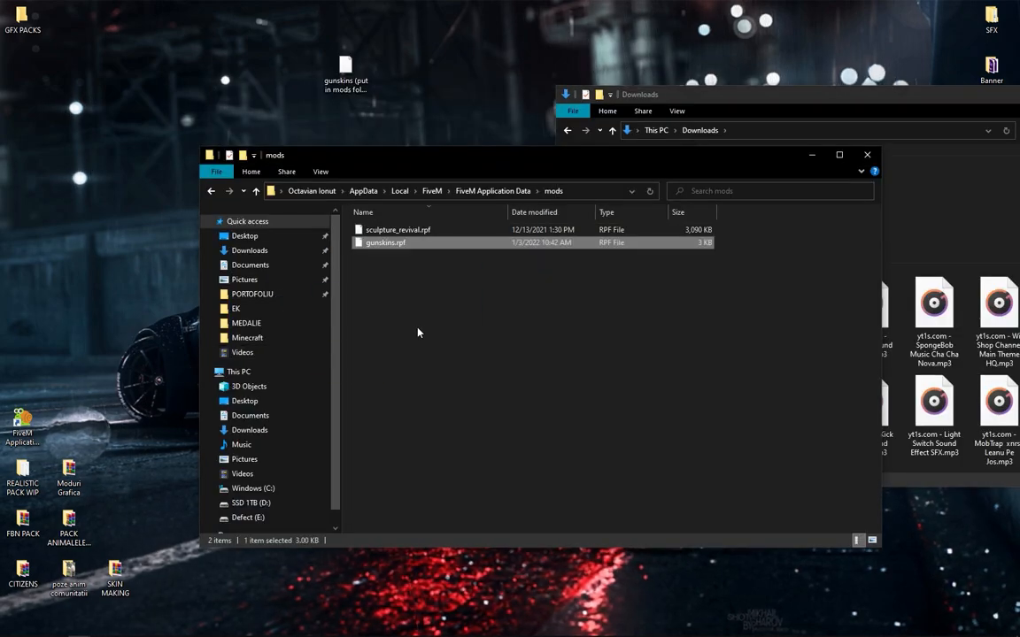
text(OPENIV)
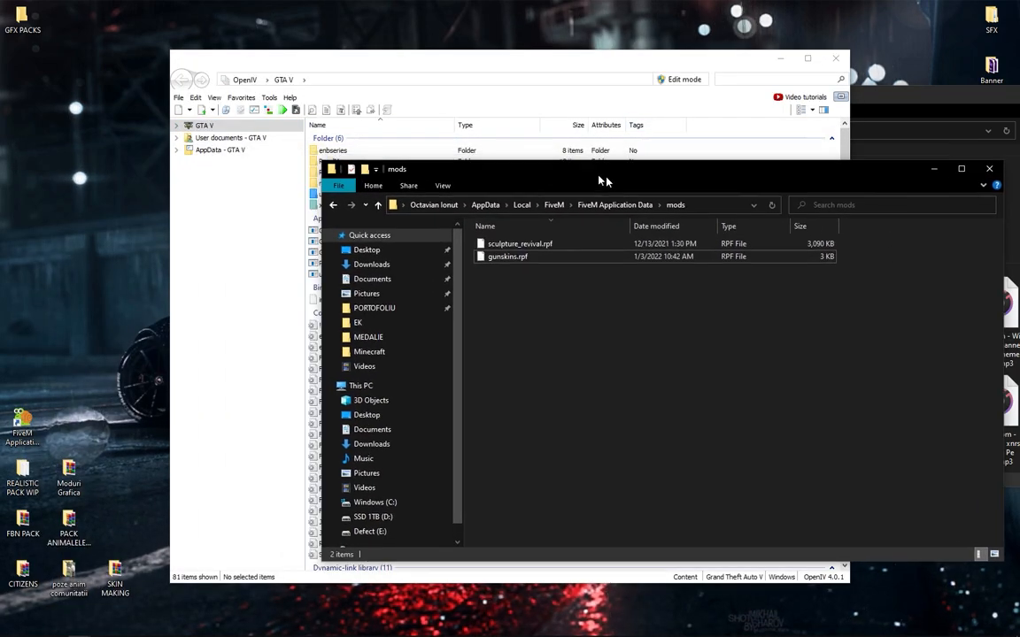
Browse gunskins.rpf through content and x64 to drop_skins_in_this.rpf, then create a desktop folder
double_click(506, 255)
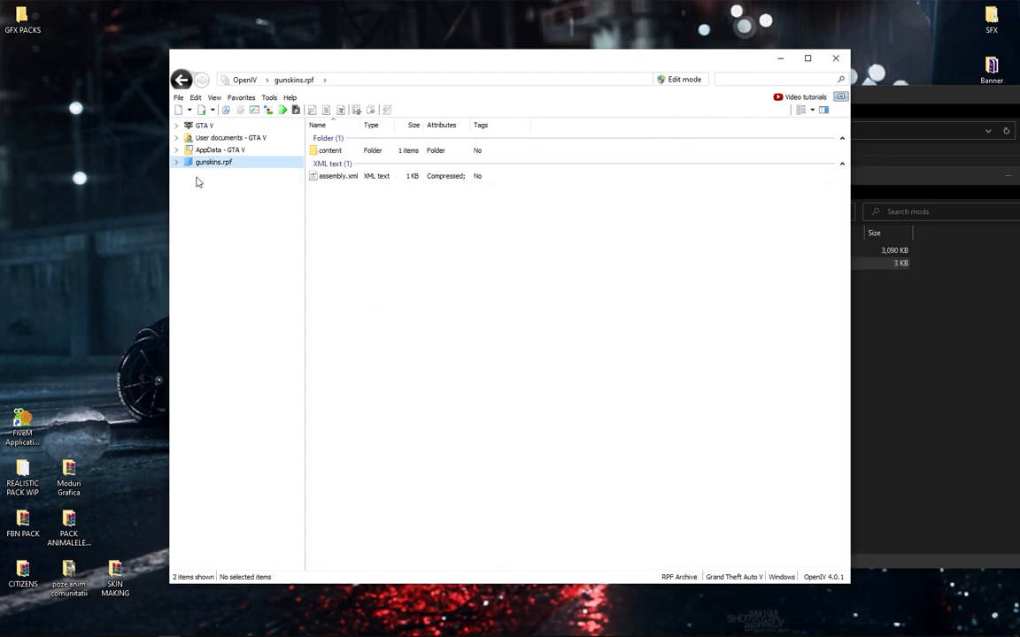
click(683, 78)
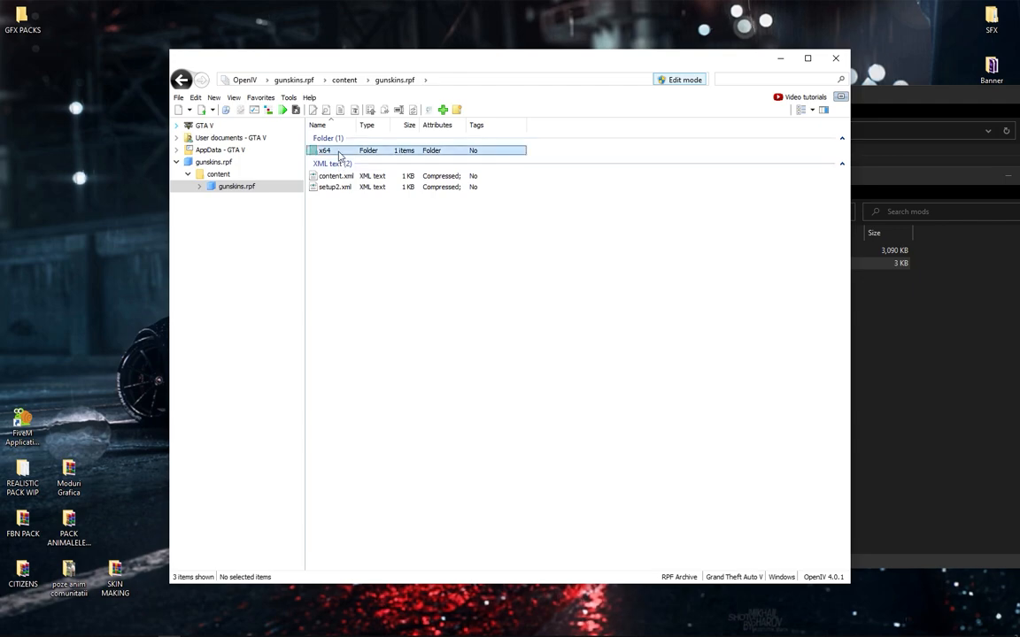
double_click(324, 149)
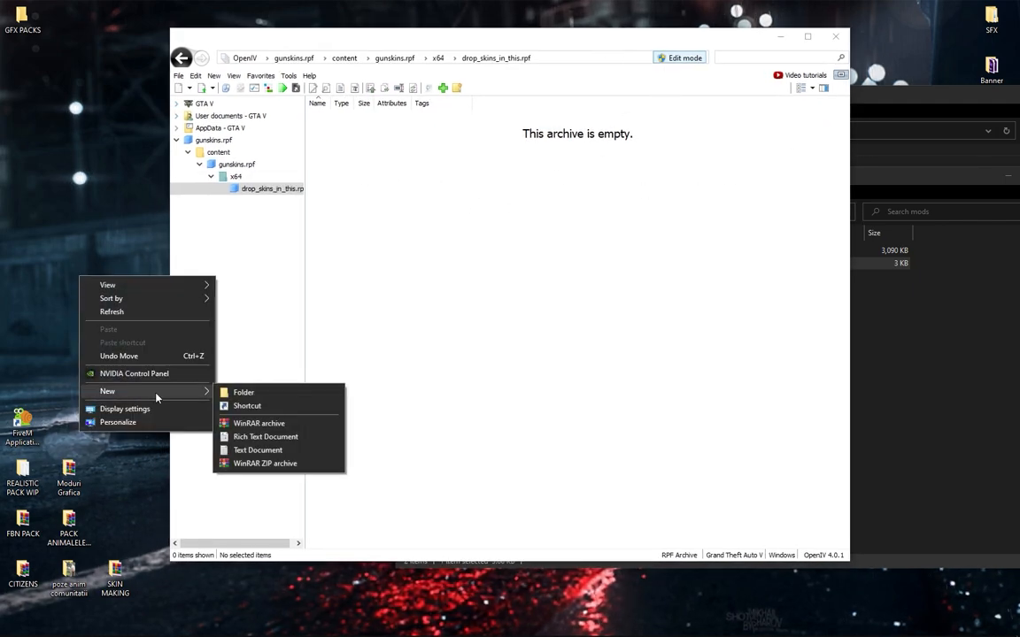
click(244, 393)
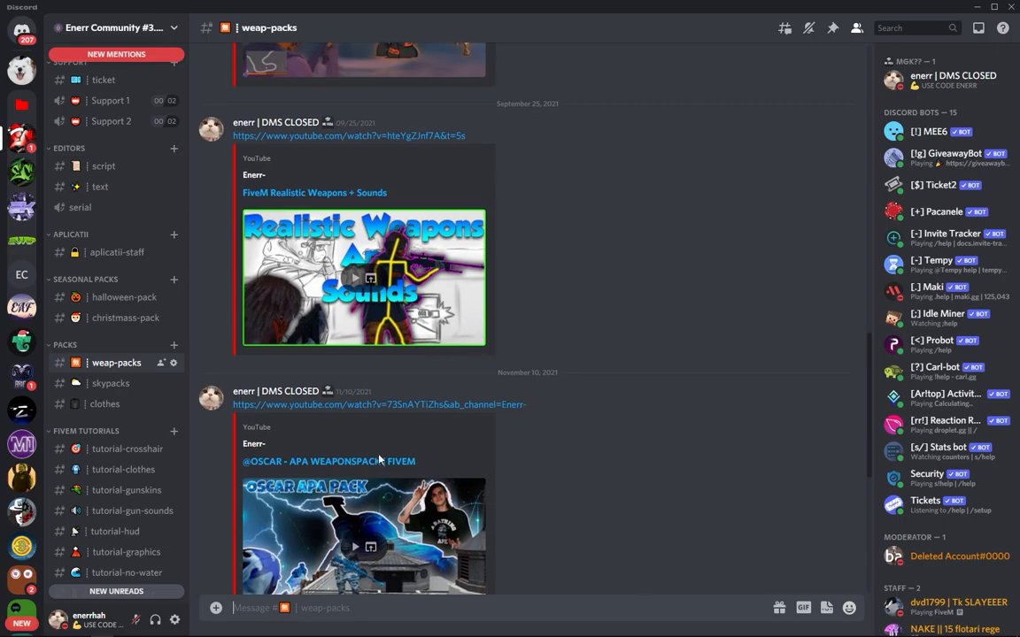
Download an AK skin .rar from the Discord pistol channel and select all its YDR/YTD files in WinRAR
scroll(down, 3)
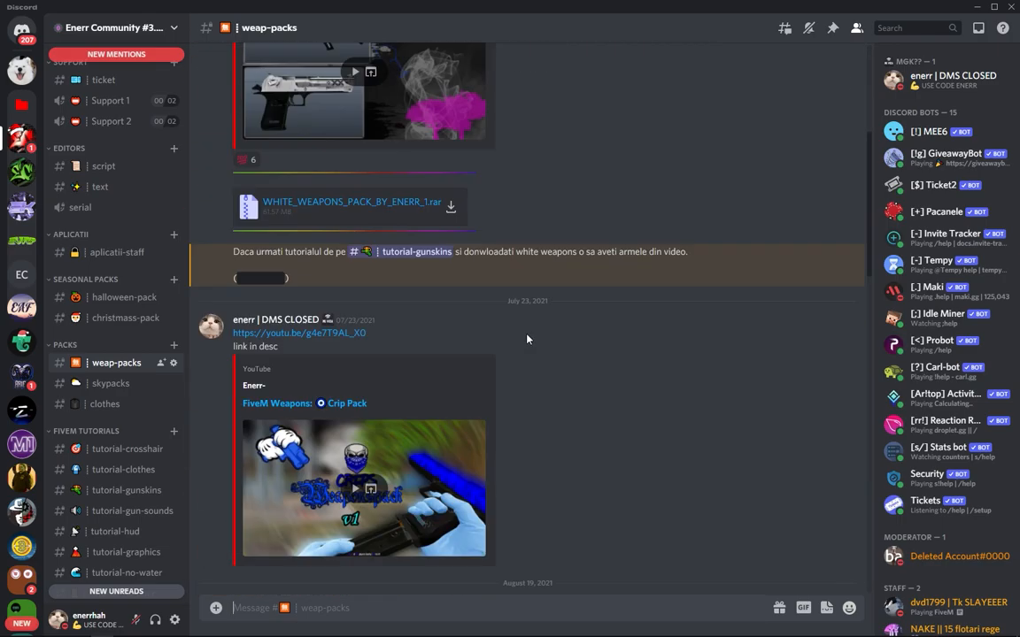
scroll(down, 3)
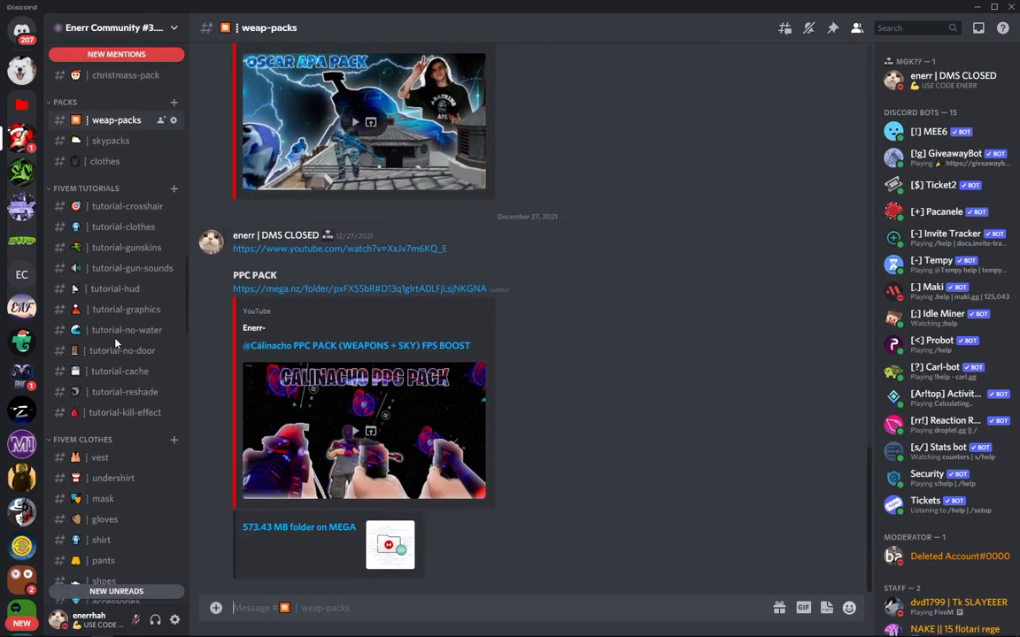
click(103, 131)
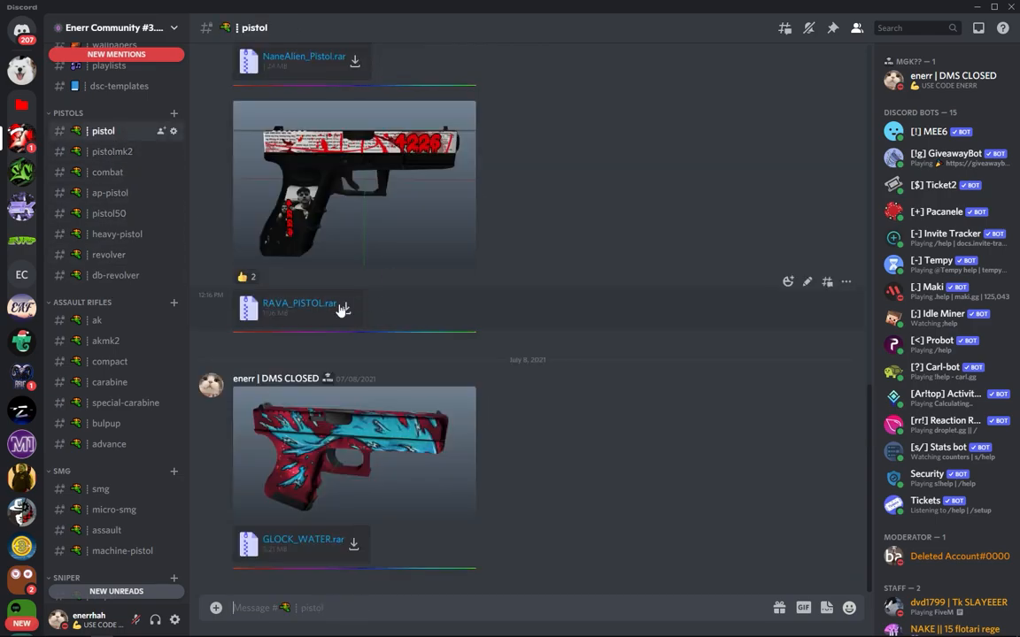
click(107, 213)
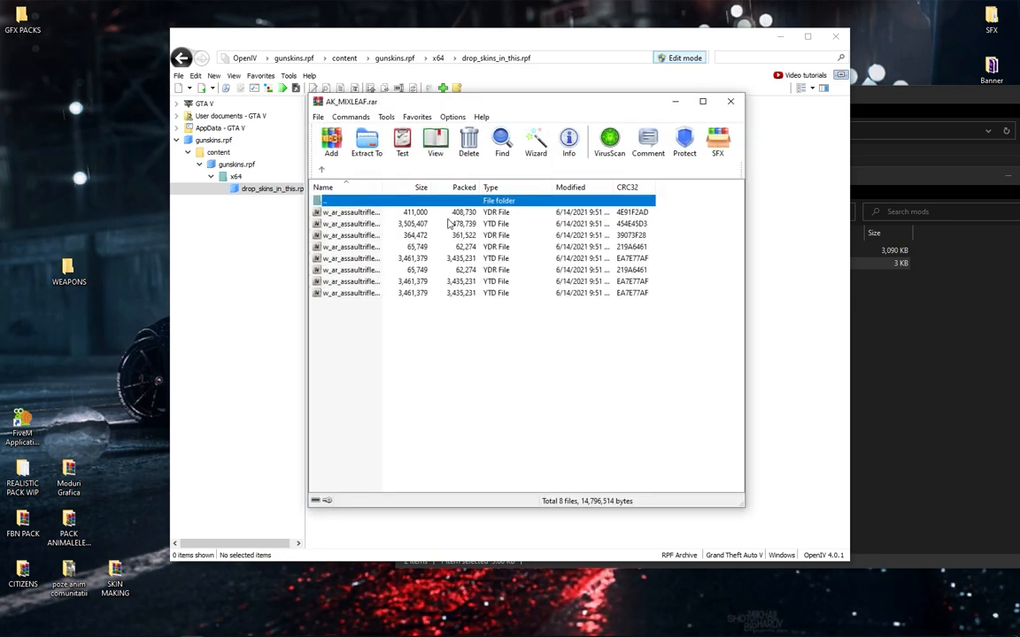
key(ctrl+a)
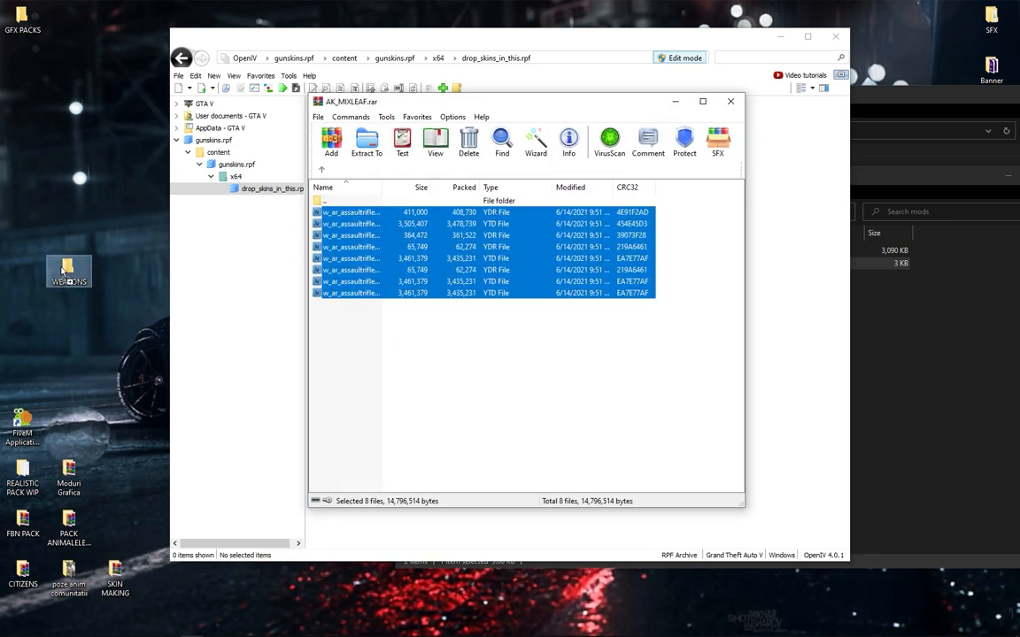